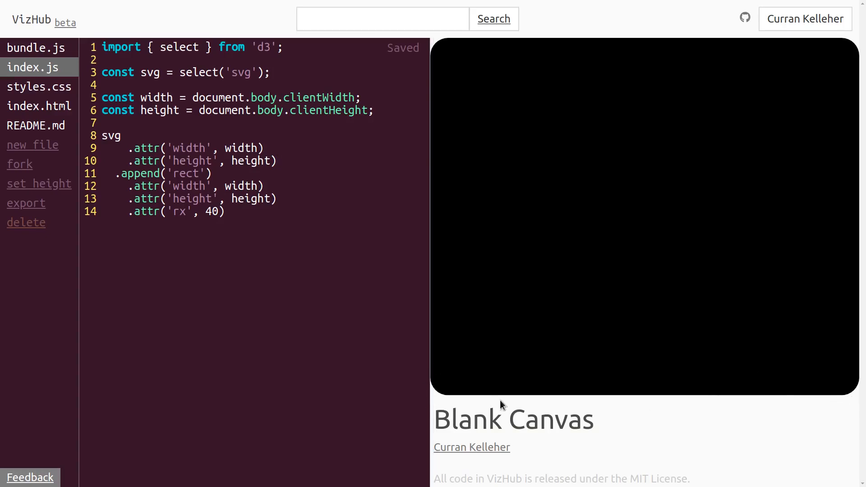
- Set the preview height to 700 via the 'set height' prompt
click(38, 183)
text(700)
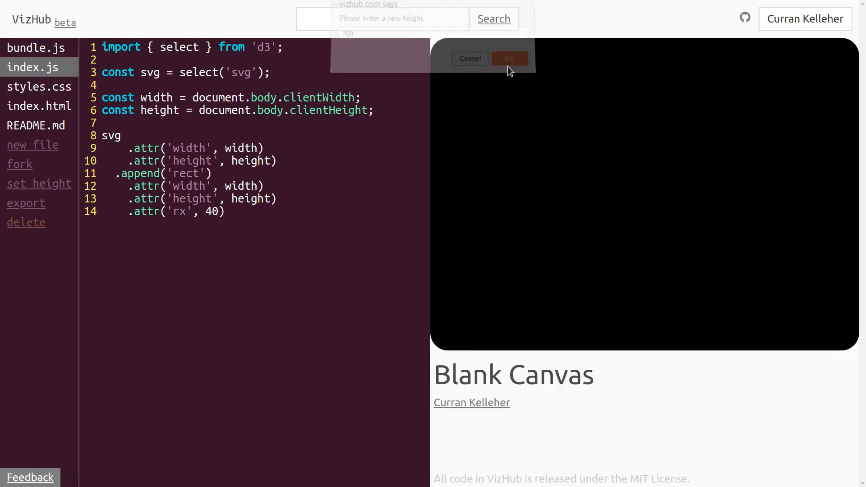
click(509, 59)
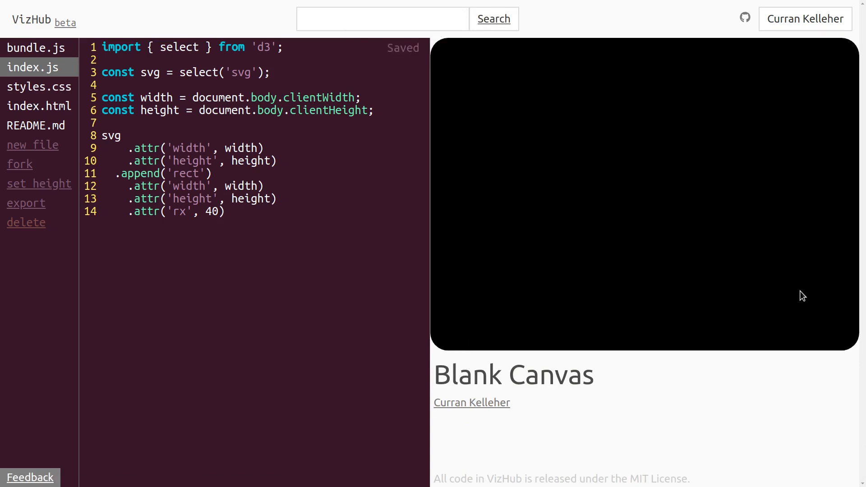
- Change the index.html <title> to 'Blank Canvas' and empty README.md
click(39, 106)
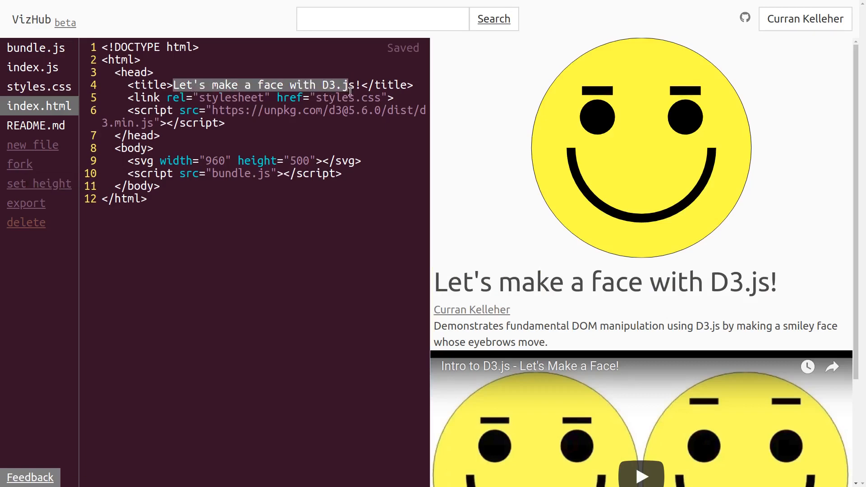
click(39, 184)
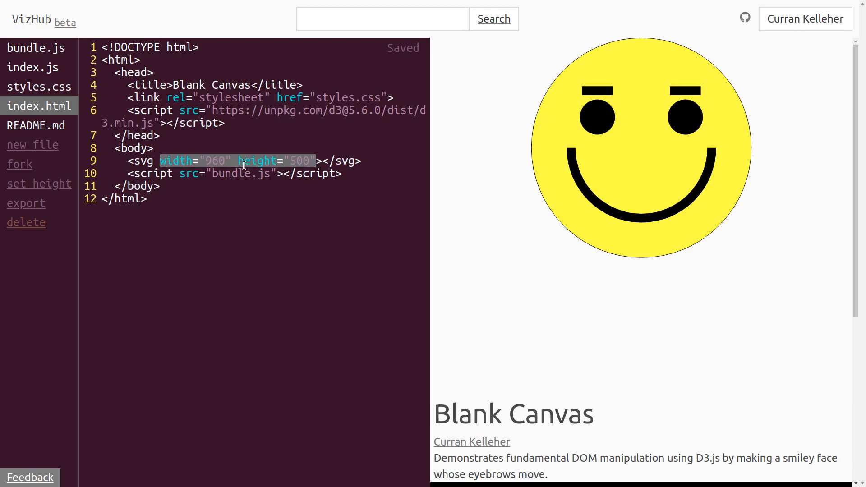
mouse_move(568, 123)
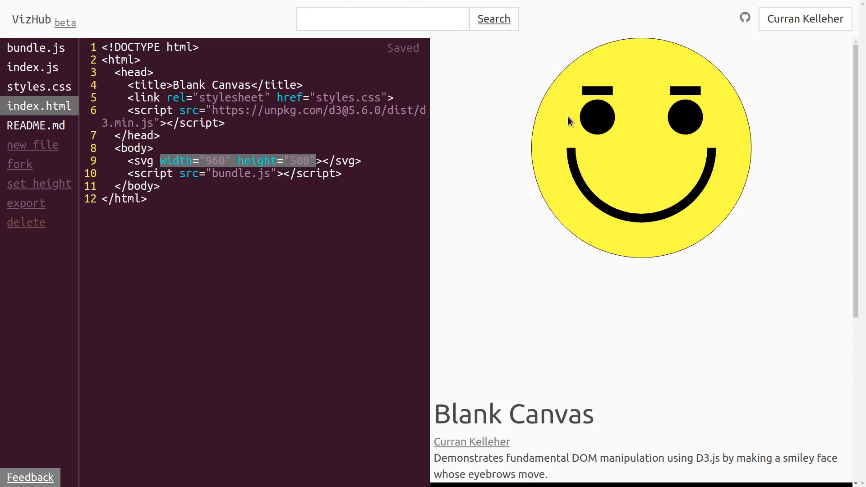
click(39, 125)
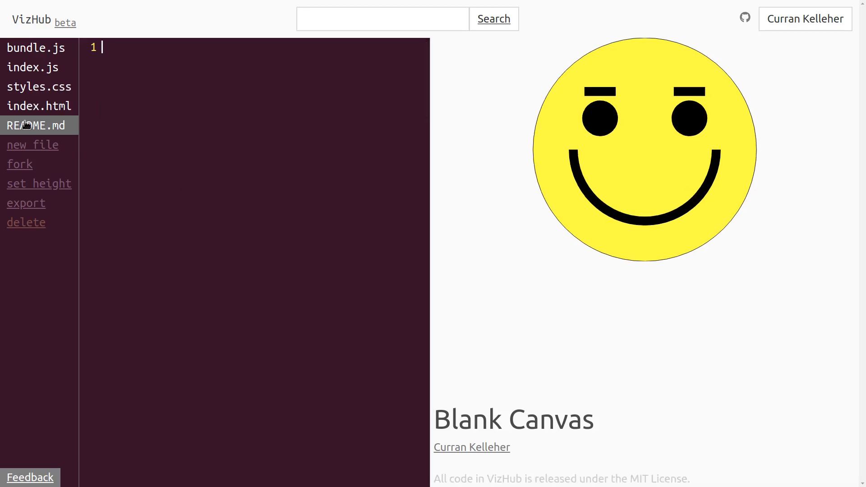
click(33, 67)
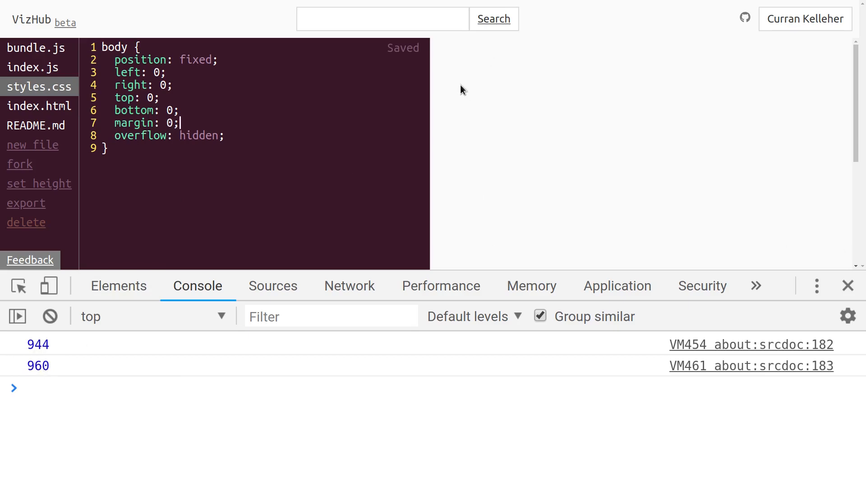
- Add a body rule in styles.css: fixed position, all edges 0, margin 0, overflow hidden
click(35, 67)
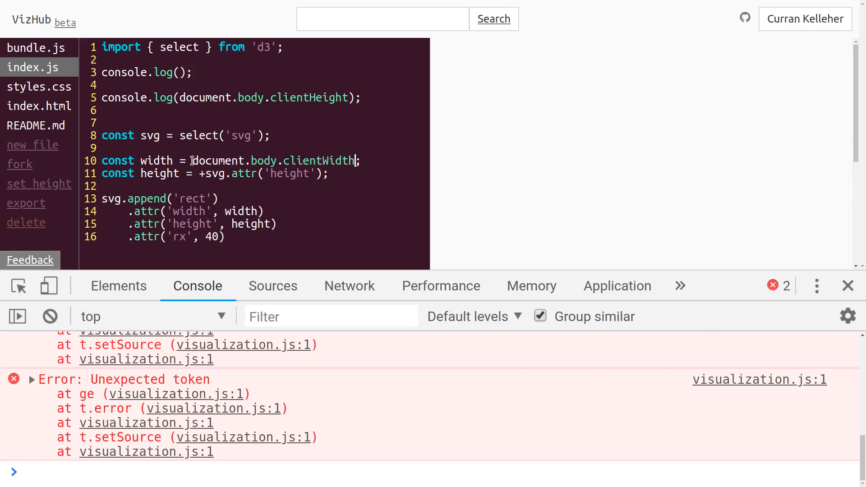